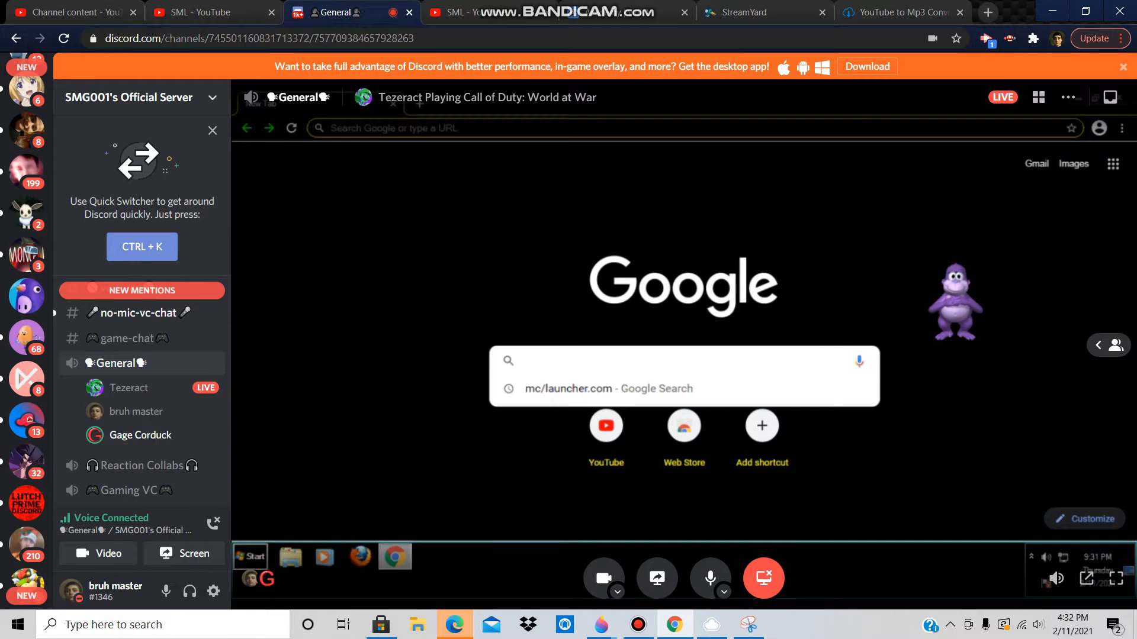
Google 'MEMZ VIRUS' in the streamed browser and scroll through the download results.
{"action": "left_click", "coordinate": [681, 361]}
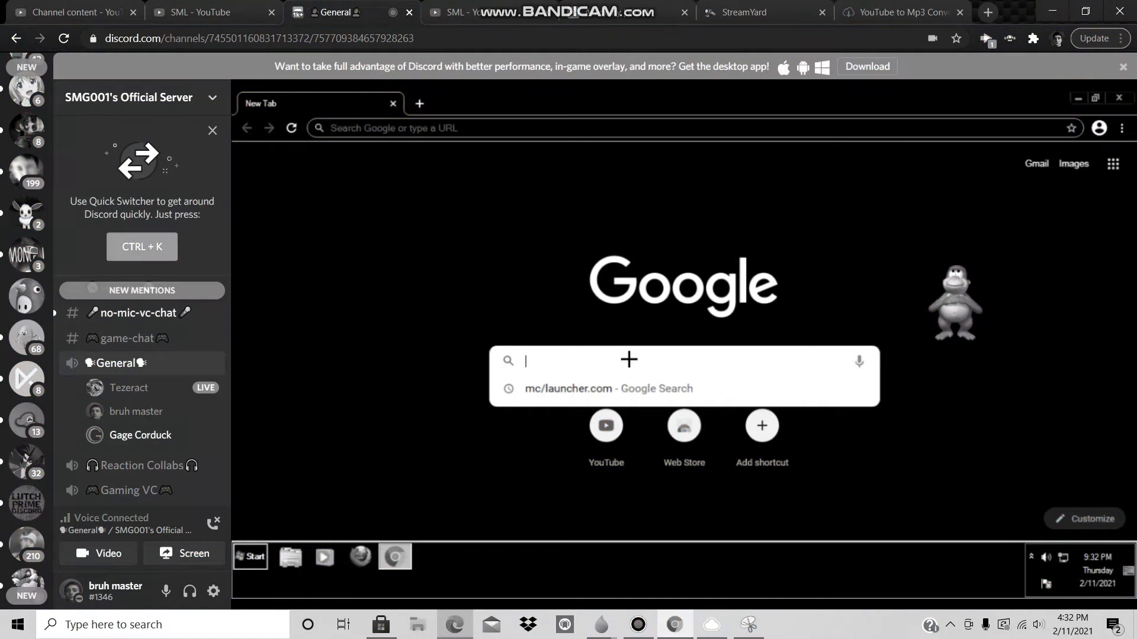
{"action": "type", "text": "MEMZ VIRUS"}
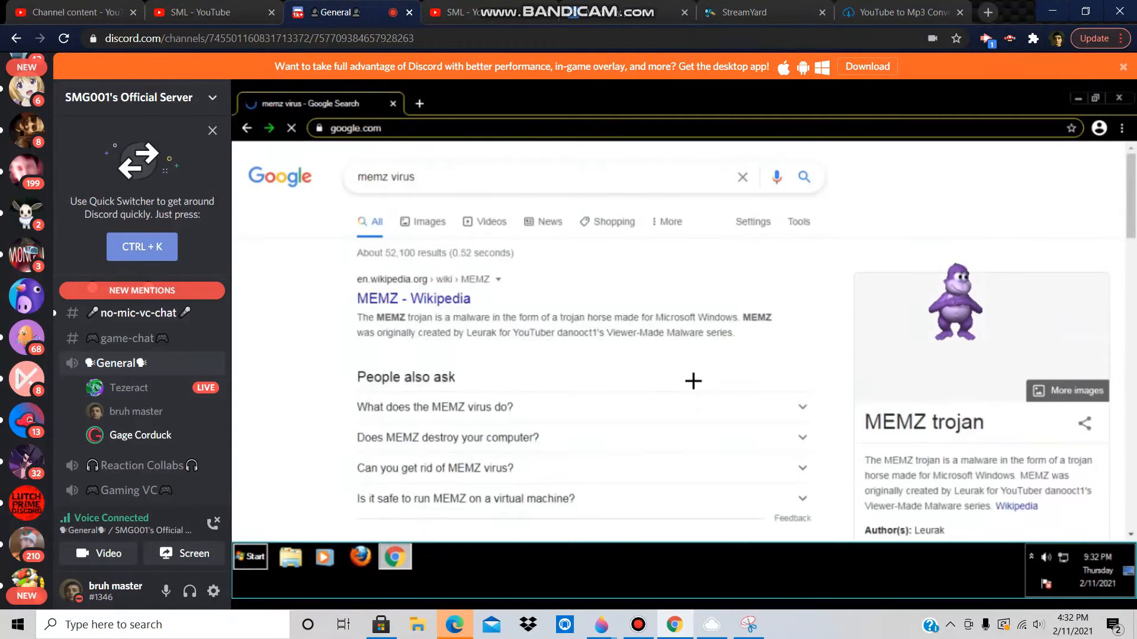
{"action": "scroll", "scroll_direction": "down", "scroll_amount": 3}
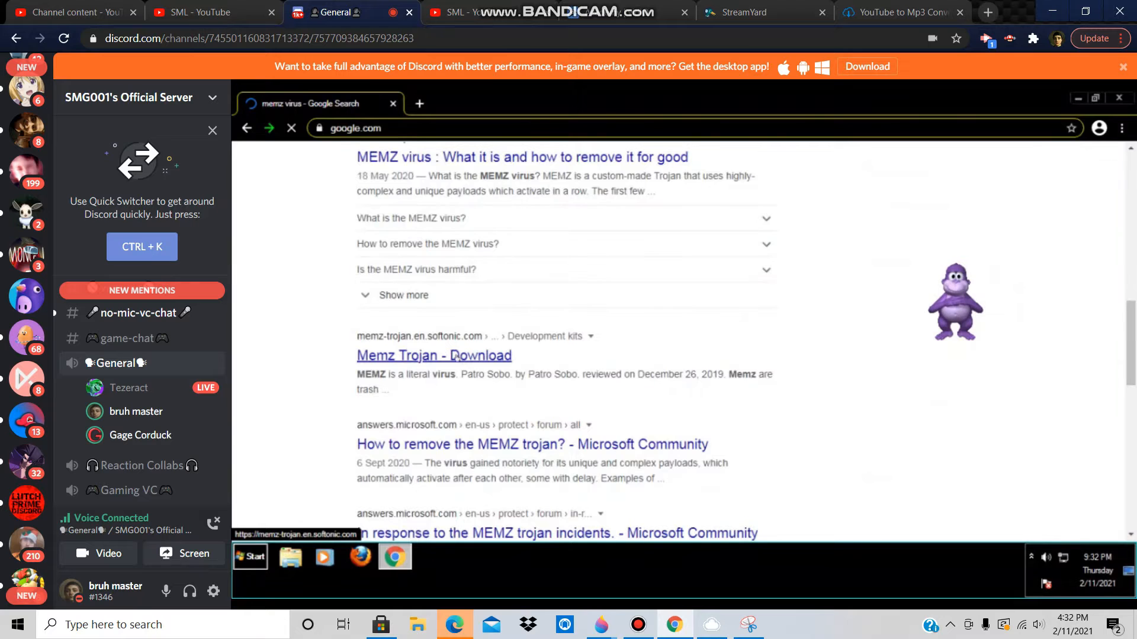
{"action": "scroll", "scroll_direction": "down", "scroll_amount": 3}
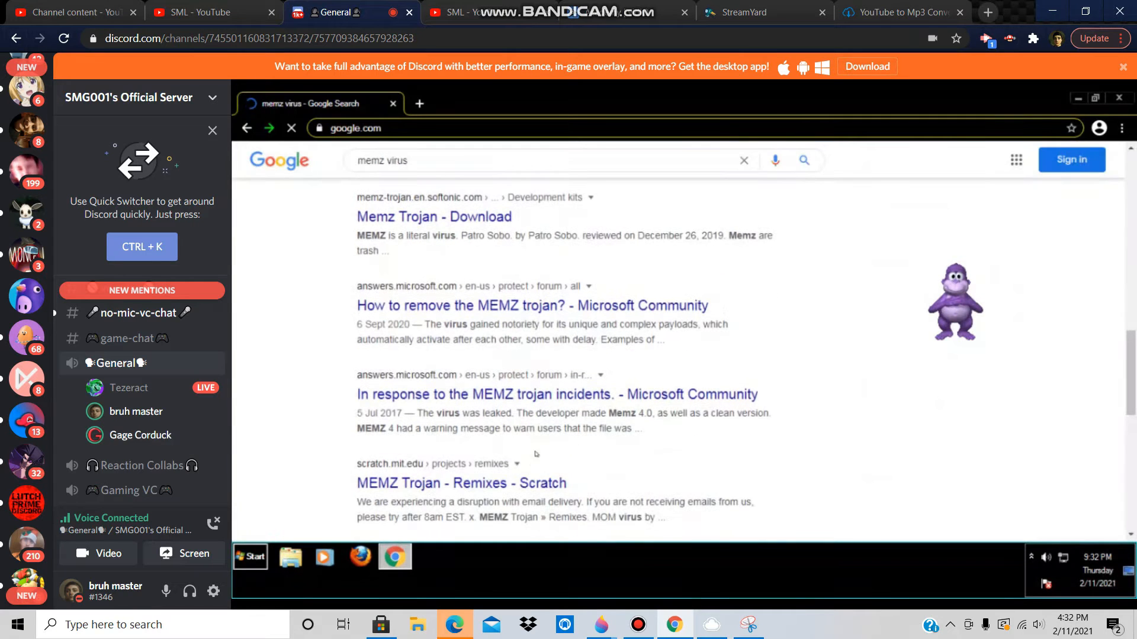
{"action": "scroll", "scroll_direction": "down", "scroll_amount": 3}
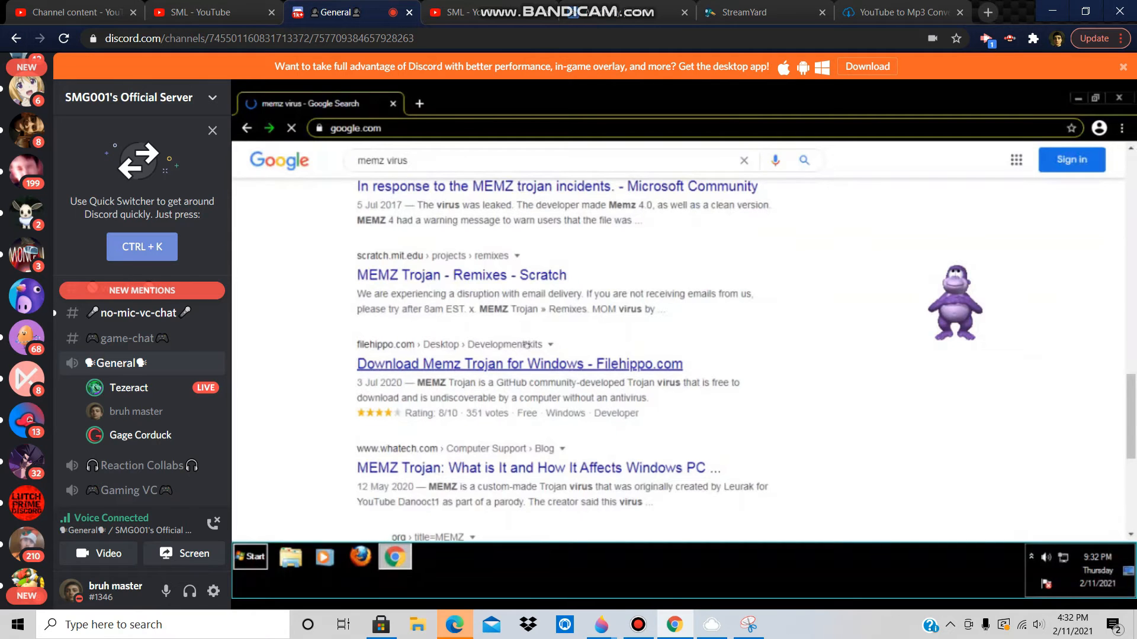
Open the Filehippo 'Download Memz Trojan for Windows' result to reach the GitHub master.zip.
{"action": "left_click", "coordinate": [519, 363]}
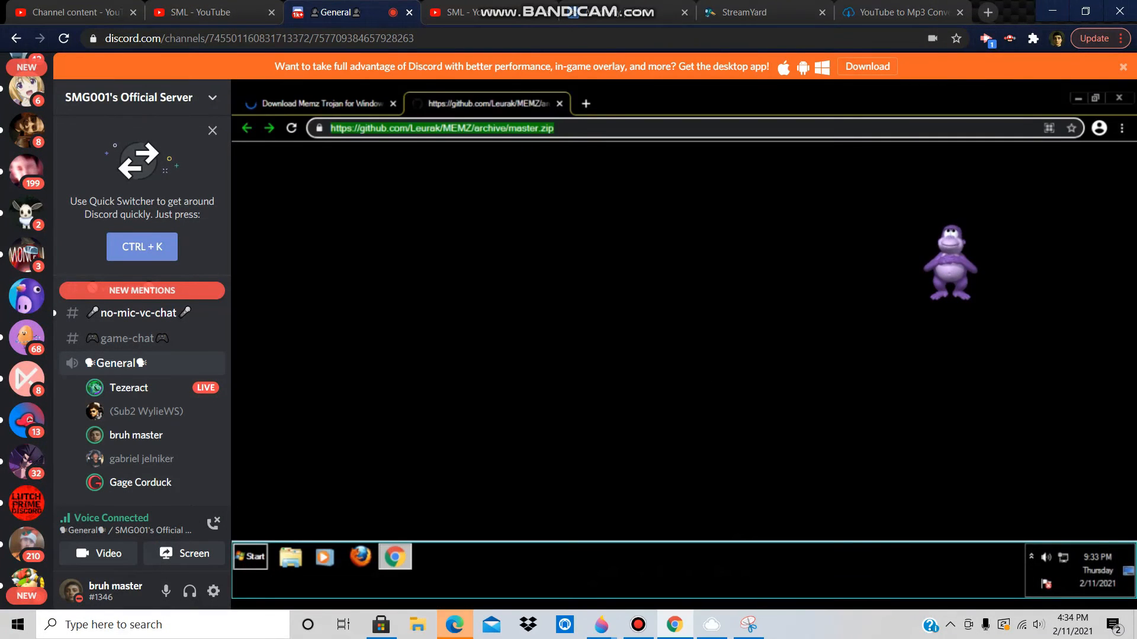
Restore down Chrome and open Personalize from the Windows 7 desktop.
{"action": "left_click", "coordinate": [319, 103]}
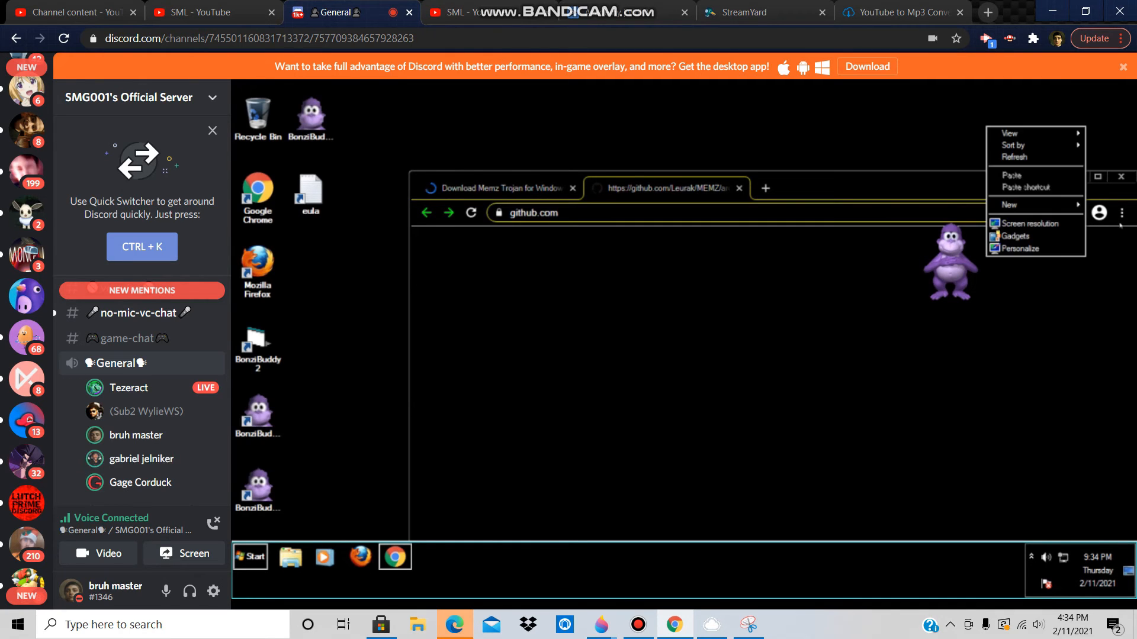
{"action": "left_click", "coordinate": [1023, 248]}
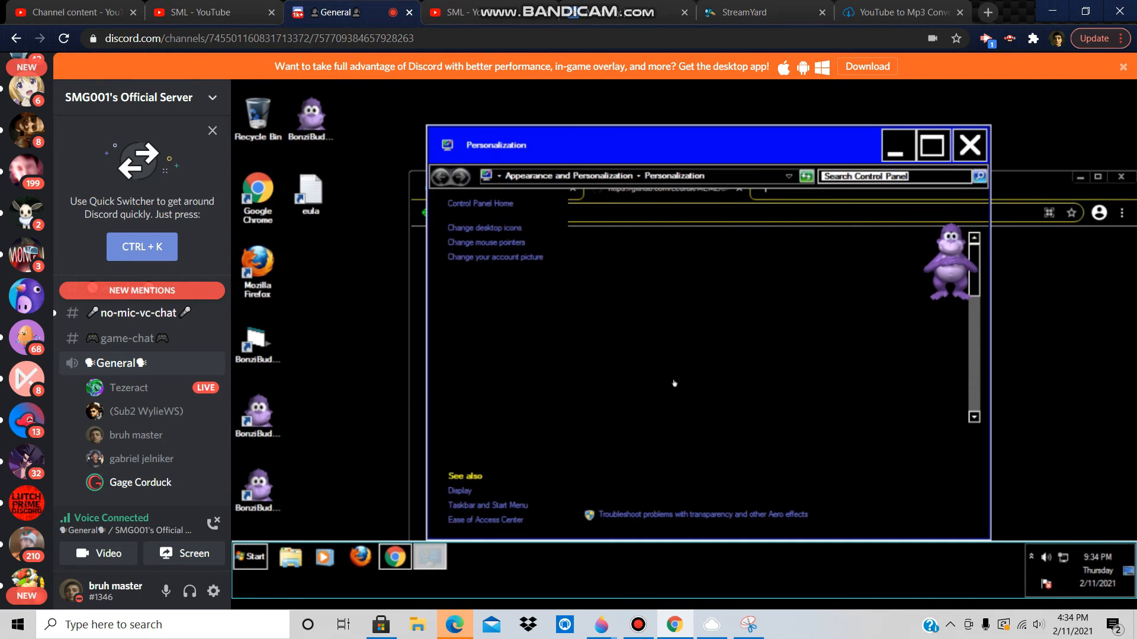